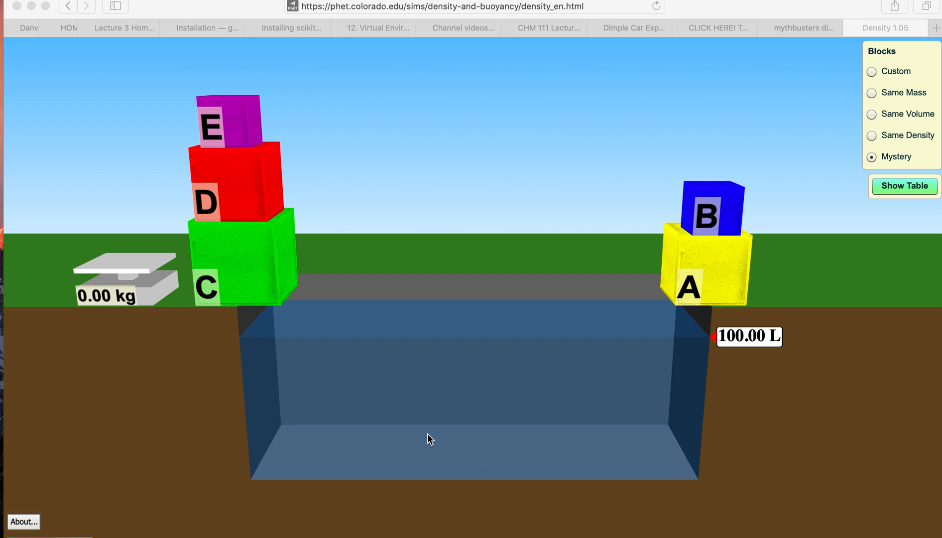
pyautogui.moveTo(712, 217)
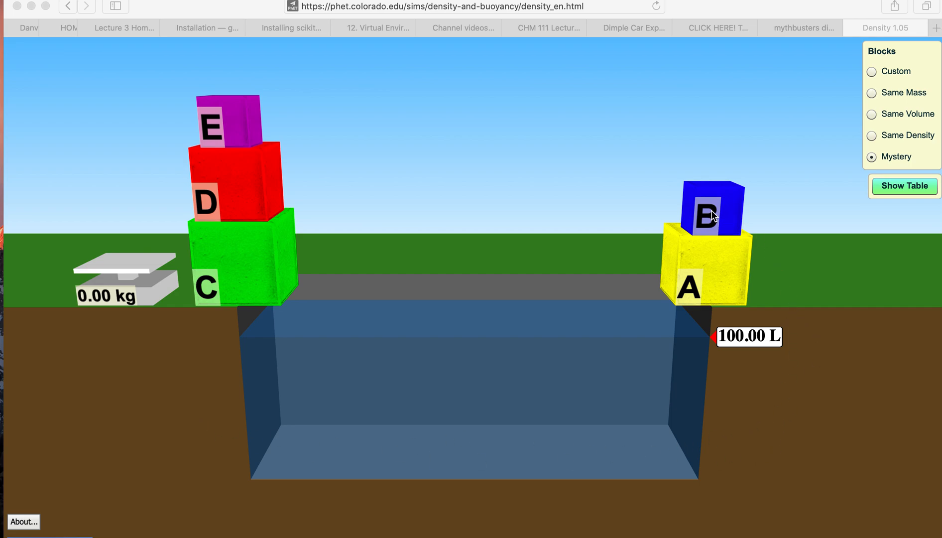
pyautogui.moveTo(778, 218)
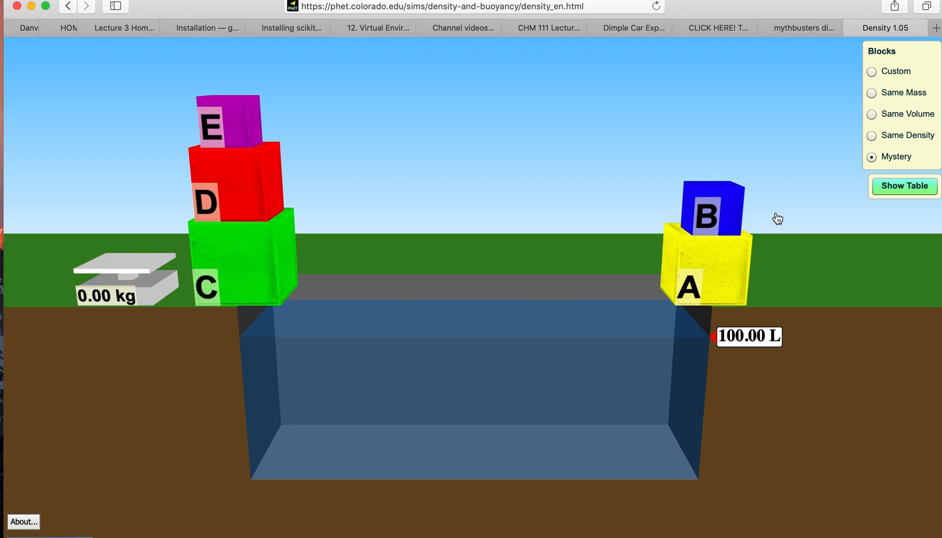
# Move block B aside, weigh block A at 65.14 kg, and return it to the right bank
pyautogui.moveTo(711, 213); pyautogui.dragTo(790, 258)
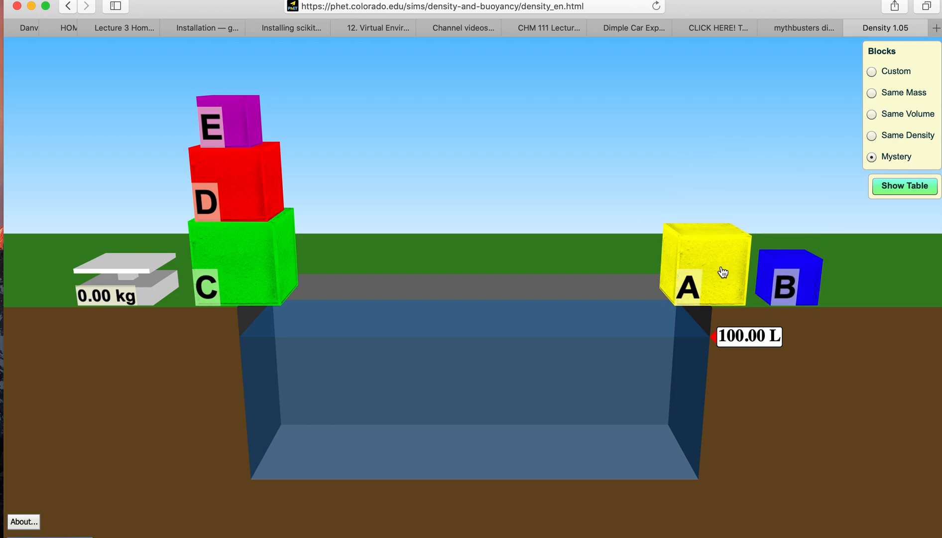
pyautogui.moveTo(706, 267); pyautogui.dragTo(126, 235)
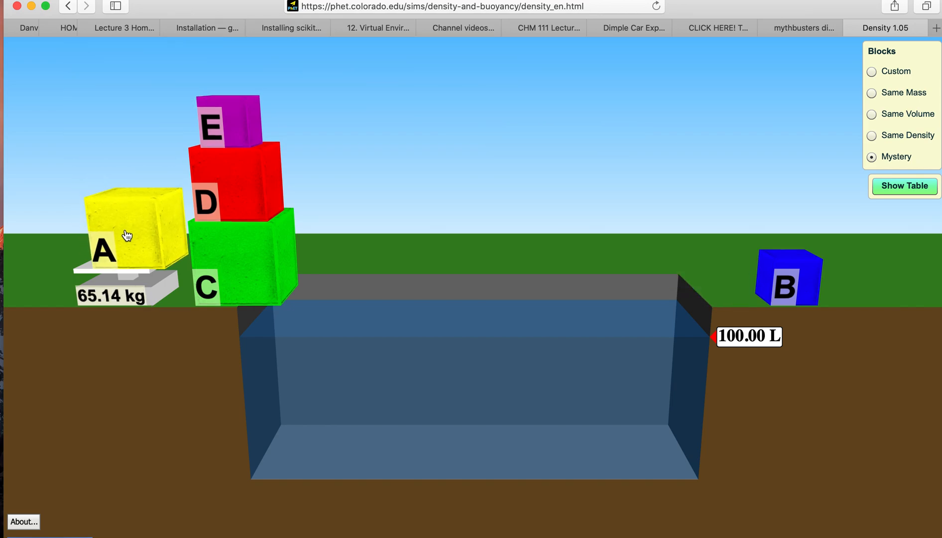
pyautogui.moveTo(126, 234); pyautogui.dragTo(359, 231)
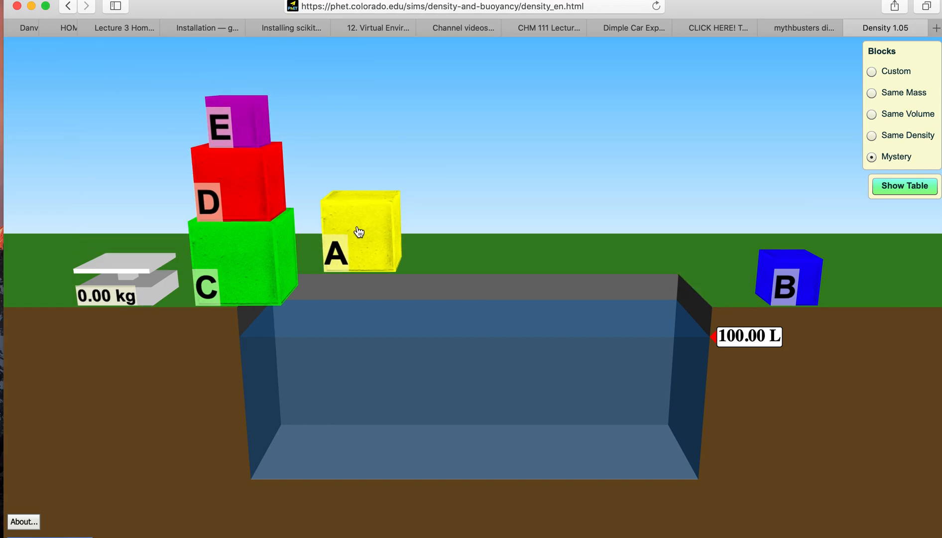
pyautogui.moveTo(360, 231); pyautogui.dragTo(367, 424)
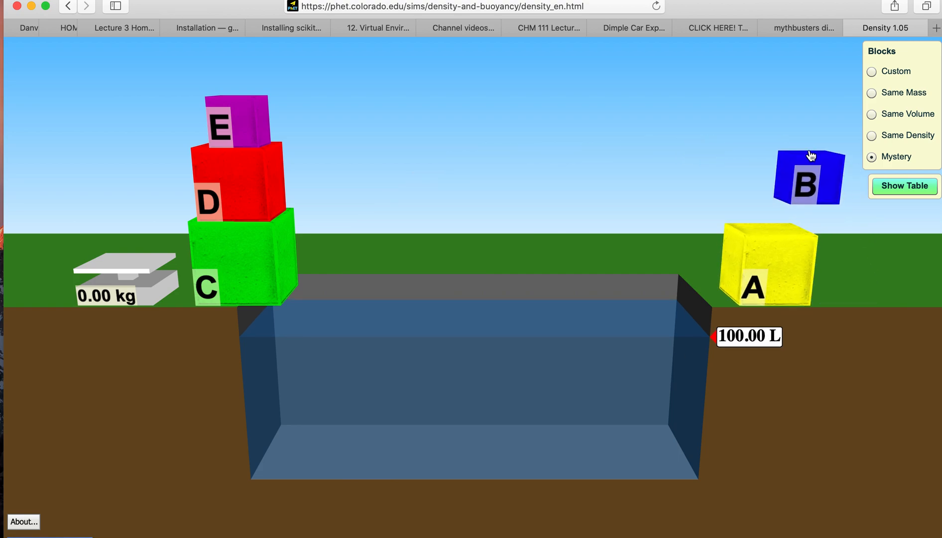
# Weigh block B at 0.64 kg, sink it to 101.00 L, then rest it on block A
pyautogui.moveTo(807, 177); pyautogui.dragTo(240, 73)
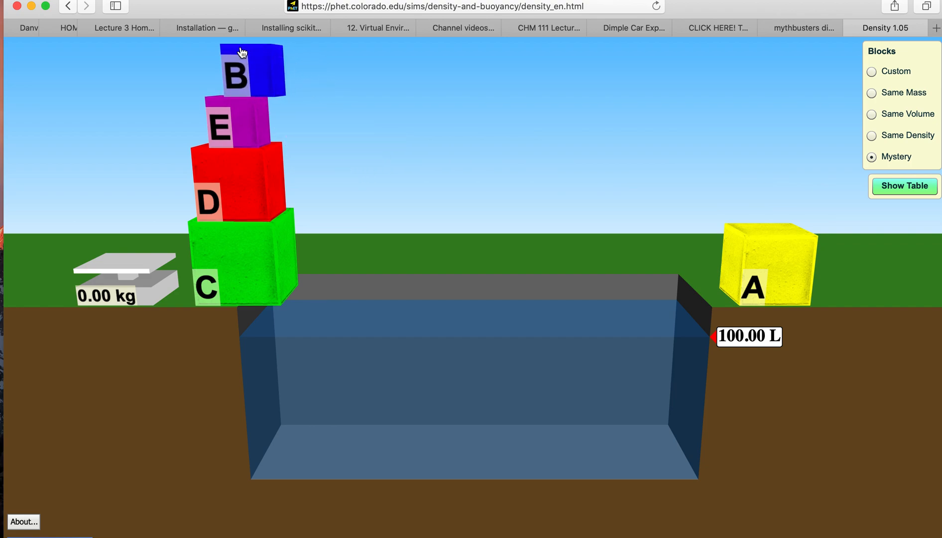
pyautogui.moveTo(240, 71); pyautogui.dragTo(123, 238)
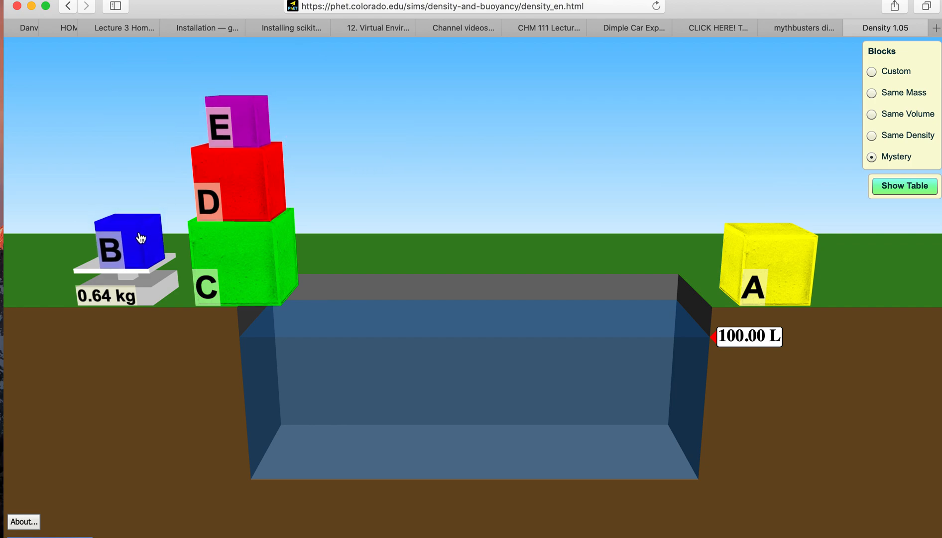
pyautogui.moveTo(126, 241); pyautogui.dragTo(342, 360)
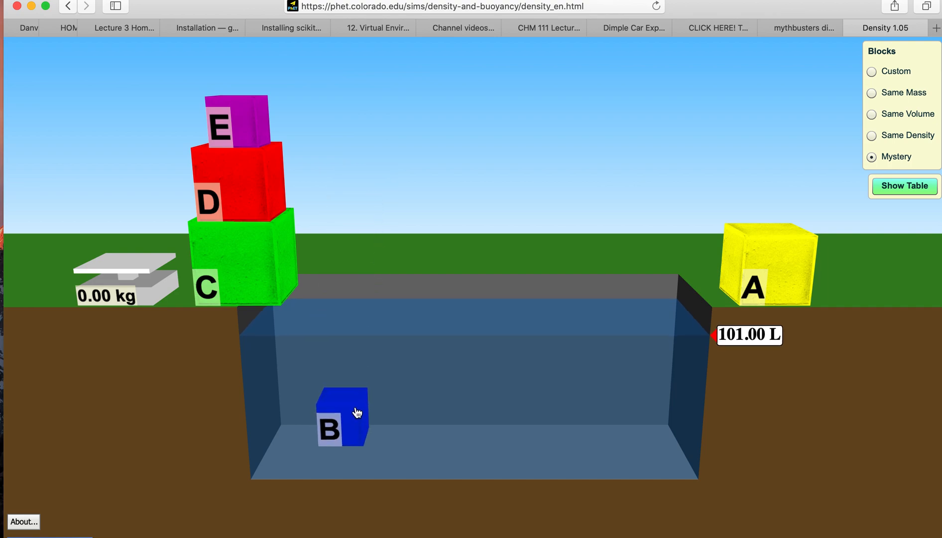
pyautogui.moveTo(343, 415); pyautogui.dragTo(571, 175)
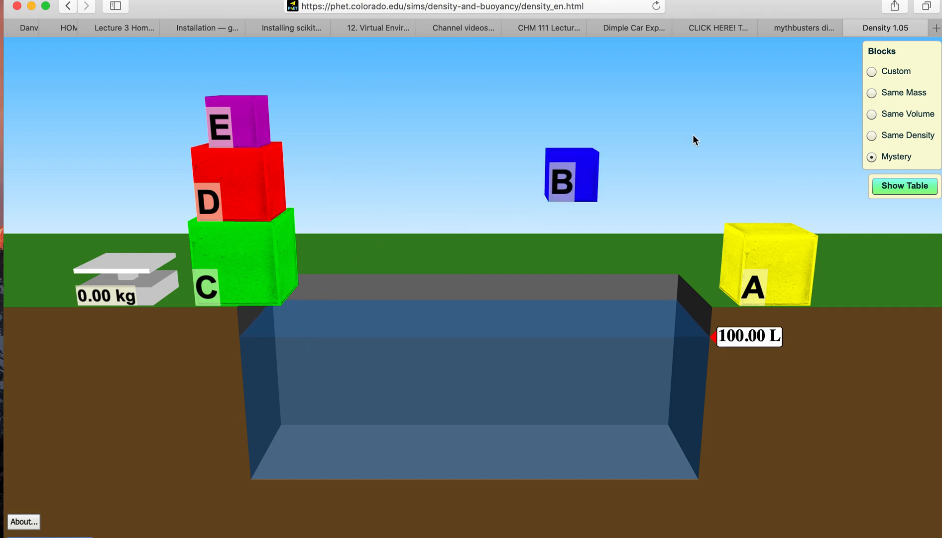
pyautogui.moveTo(570, 175); pyautogui.dragTo(754, 210)
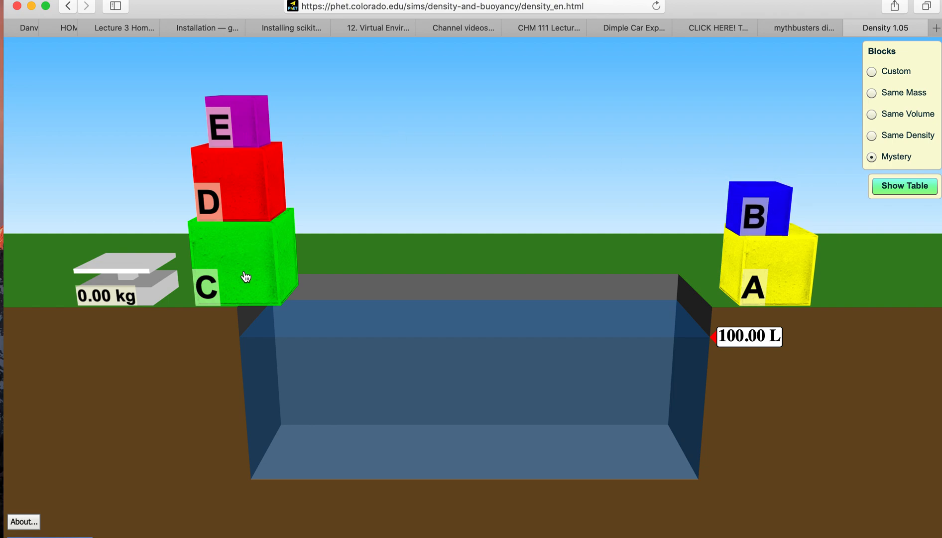
# Sink block E to 101.00 L, weigh it at 3.53 kg, and stack it on block B
pyautogui.moveTo(236, 119); pyautogui.dragTo(364, 233)
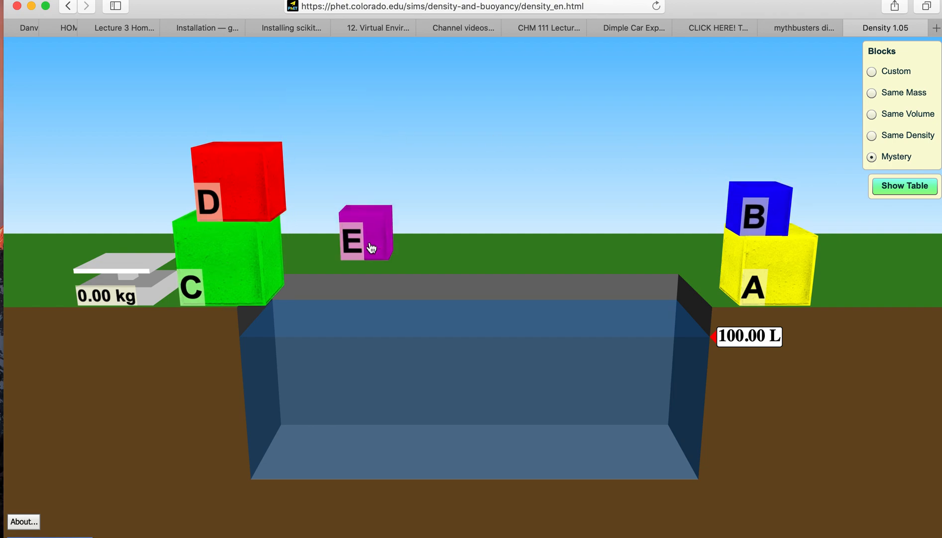
pyautogui.moveTo(365, 233); pyautogui.dragTo(370, 448)
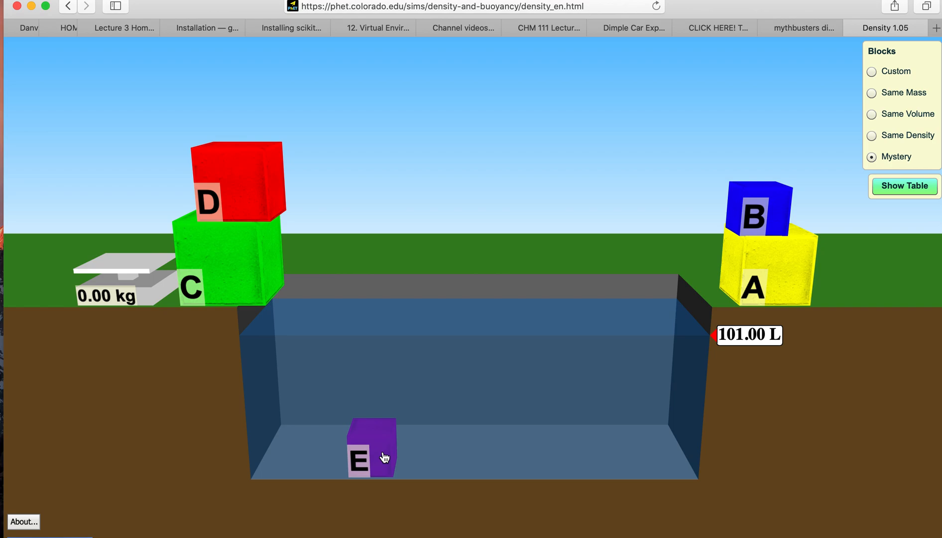
pyautogui.moveTo(371, 447); pyautogui.dragTo(215, 122)
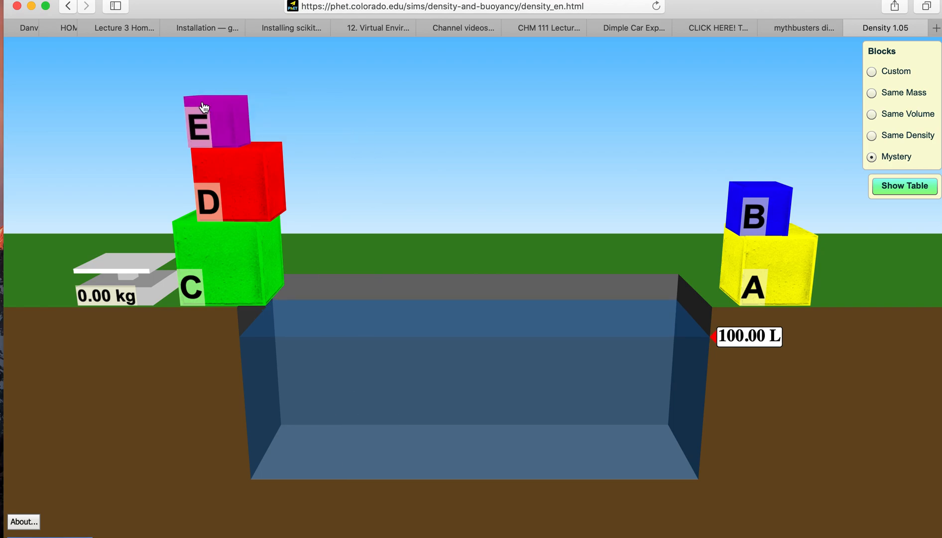
pyautogui.moveTo(215, 123); pyautogui.dragTo(113, 244)
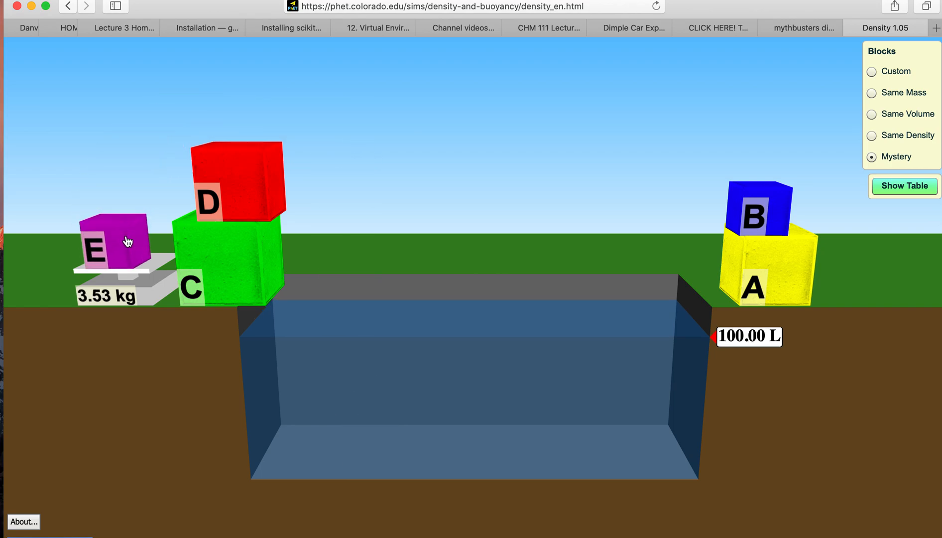
pyautogui.moveTo(114, 241); pyautogui.dragTo(806, 108)
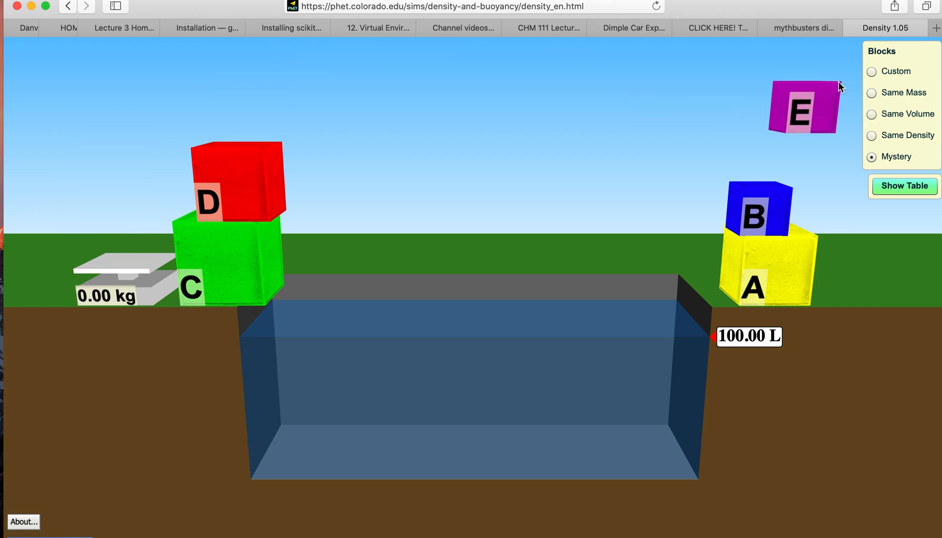
pyautogui.moveTo(237, 180); pyautogui.dragTo(370, 249)
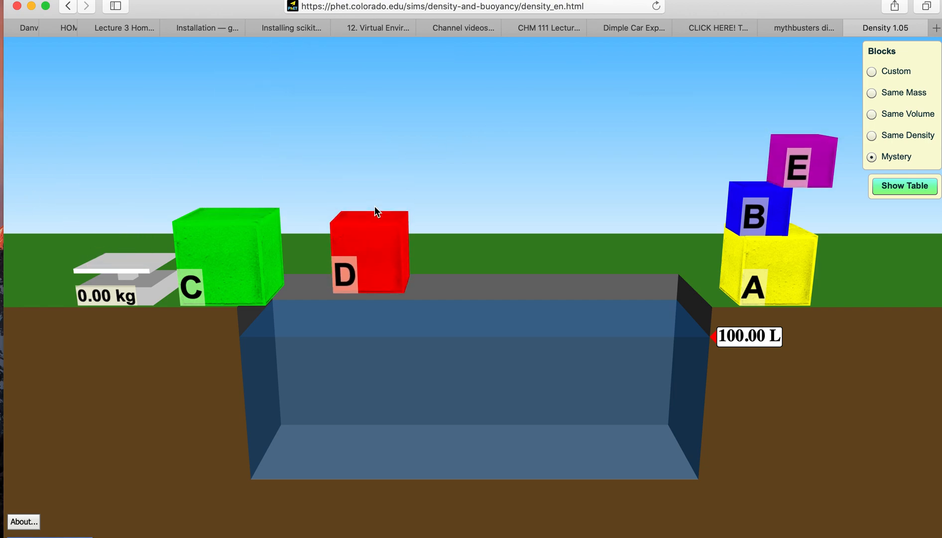
# Sink block D to 103.38 L, stack it on block E, then submerge block C
pyautogui.moveTo(372, 249); pyautogui.dragTo(372, 363)
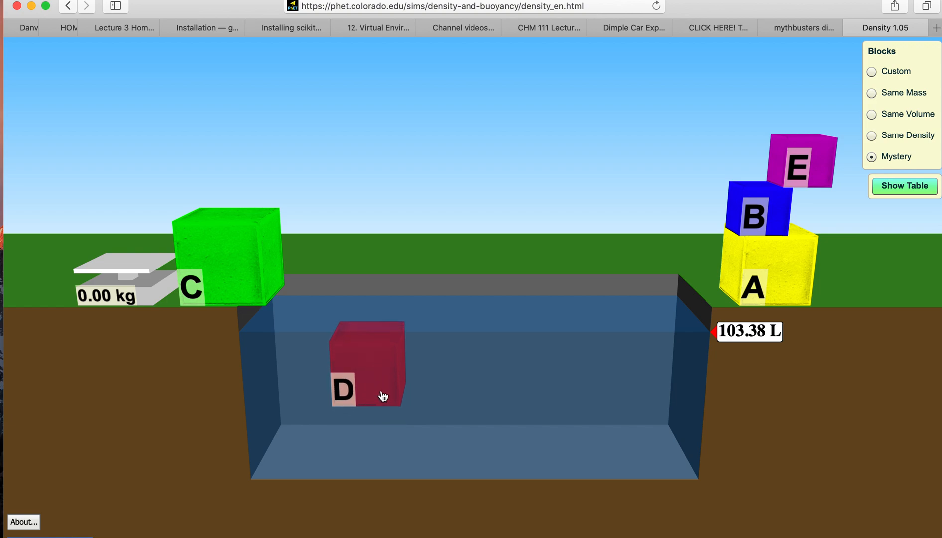
pyautogui.moveTo(383, 396); pyautogui.dragTo(389, 421)
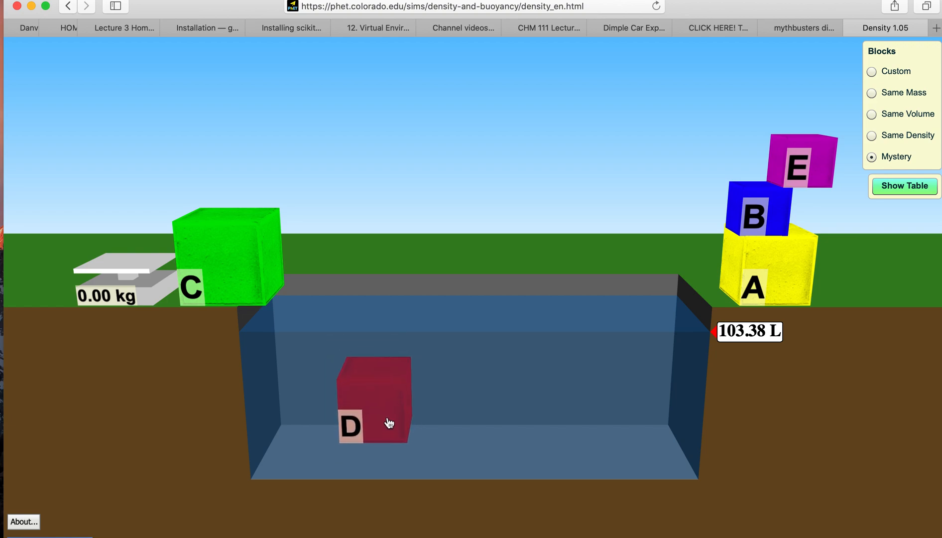
pyautogui.moveTo(372, 399); pyautogui.dragTo(117, 184)
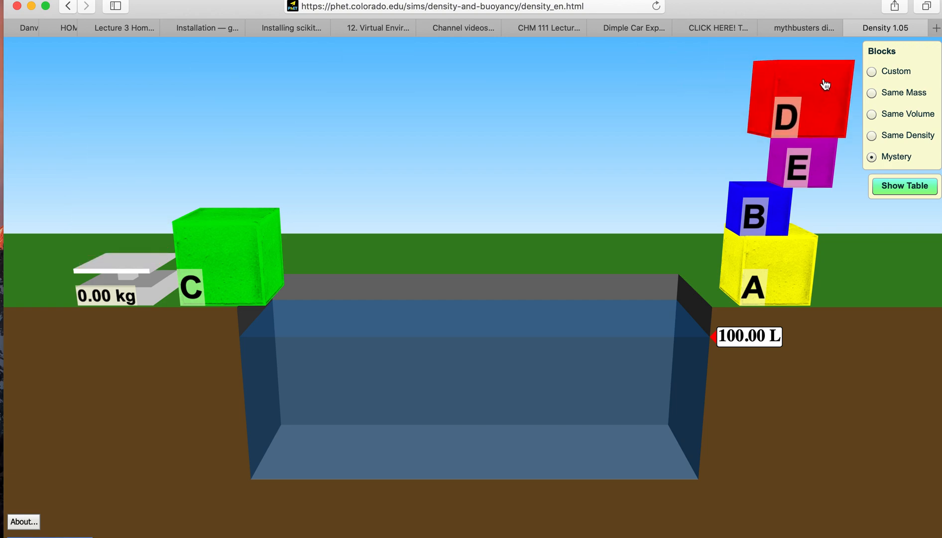
pyautogui.moveTo(225, 253); pyautogui.dragTo(333, 265)
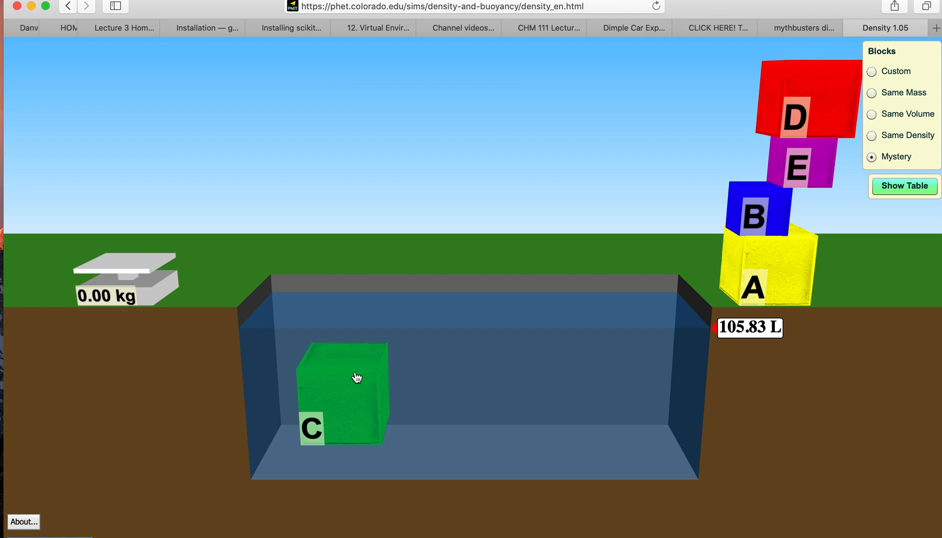
# Weigh block C at 4.08 kg and set it down beside the scale
pyautogui.moveTo(354, 377); pyautogui.dragTo(135, 204)
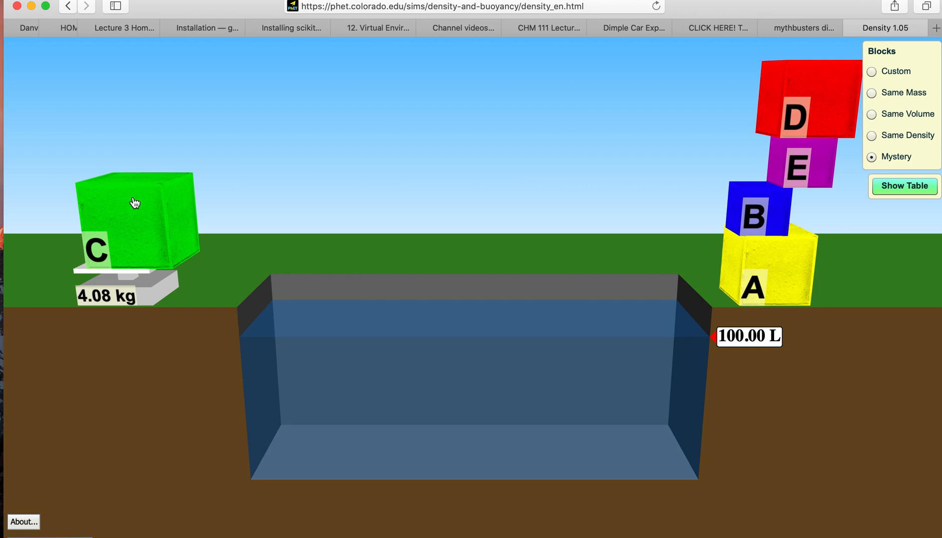
pyautogui.moveTo(139, 216); pyautogui.dragTo(331, 336)
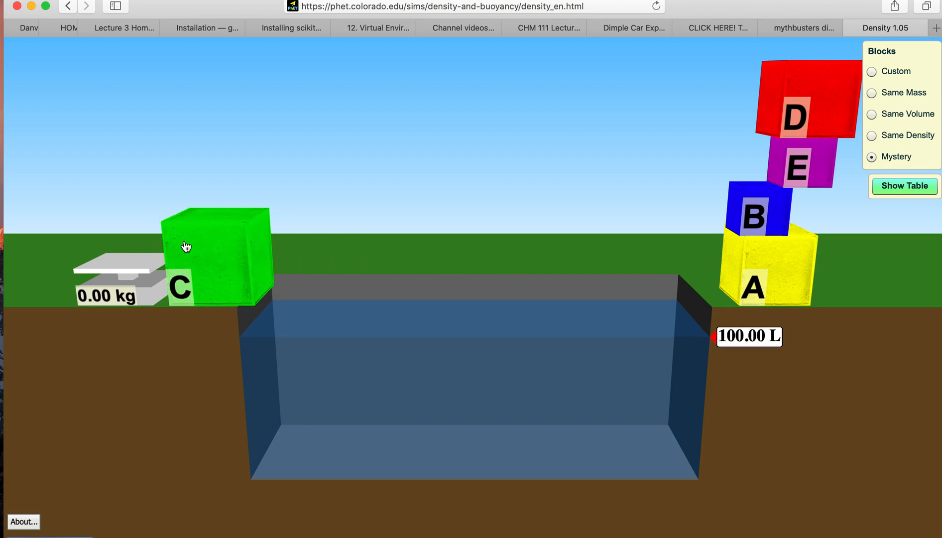
# Show the table of material densities, e.g. water 1.00 and gold 19.3 kg/L
pyautogui.click(904, 186)
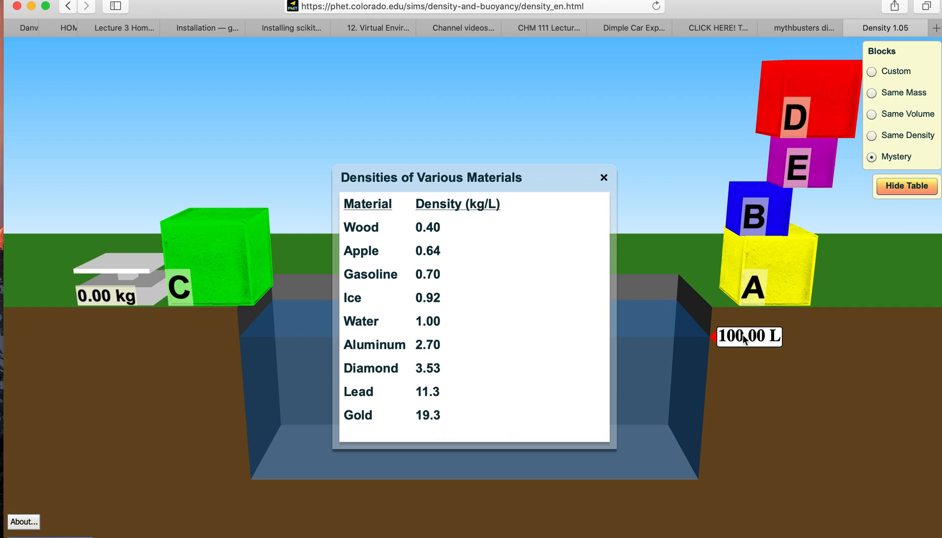
pyautogui.moveTo(409, 172)
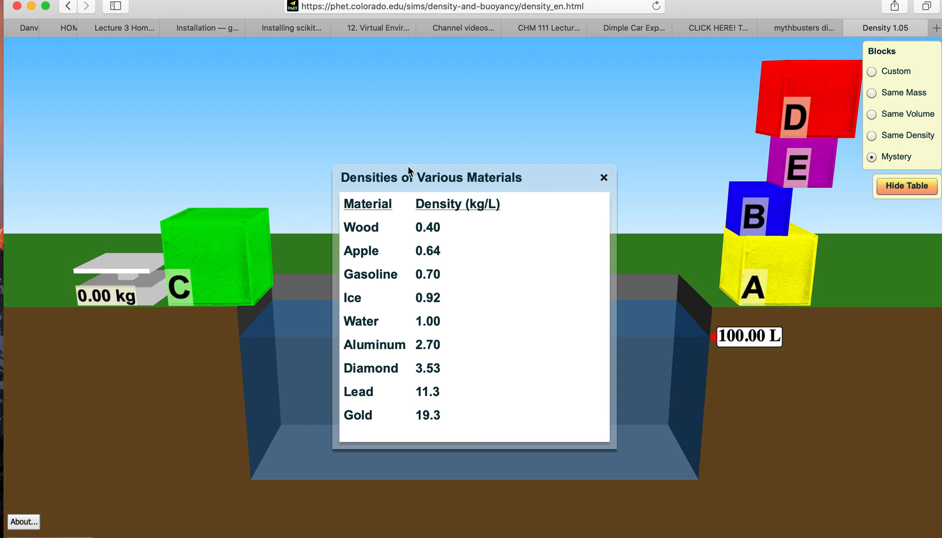